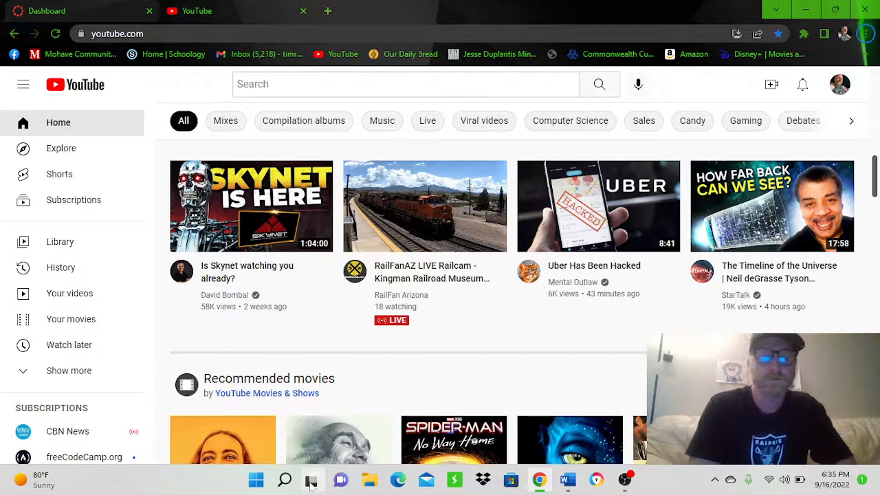
- Search 'sni' from the taskbar Start search and launch Snipping Tool
left_click(285, 480)
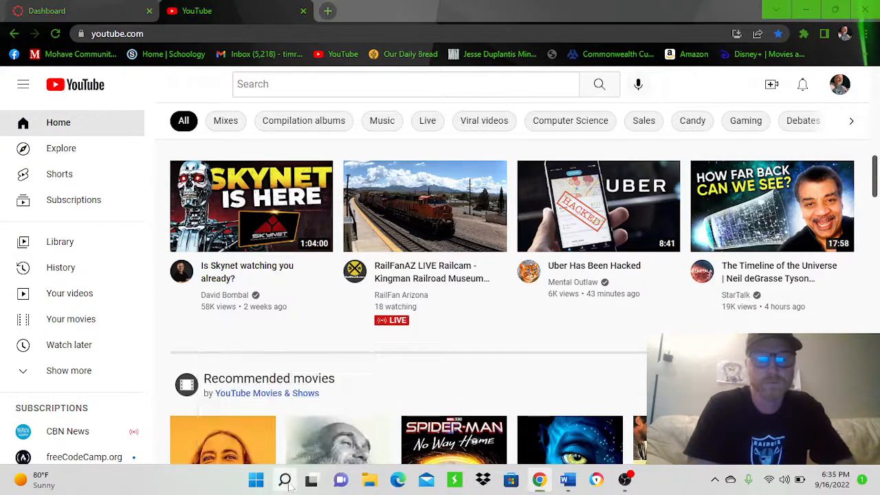
left_click(285, 481)
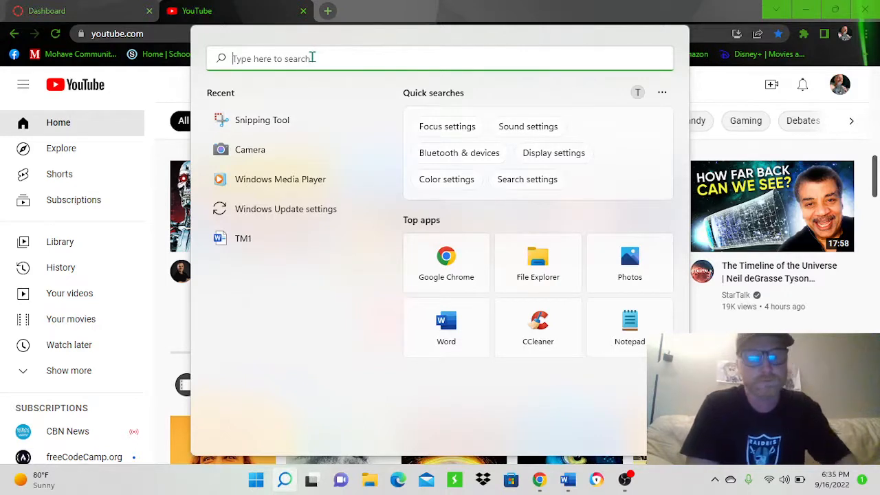
type("sni")
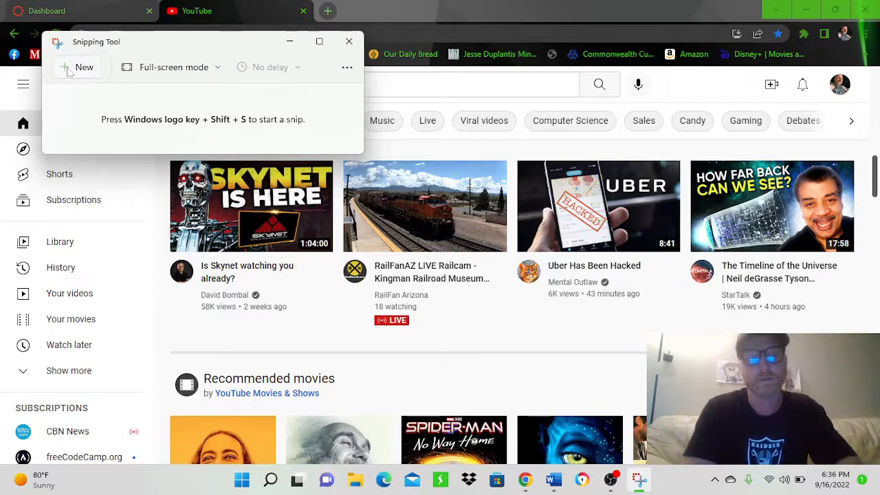
mouse_move(174, 66)
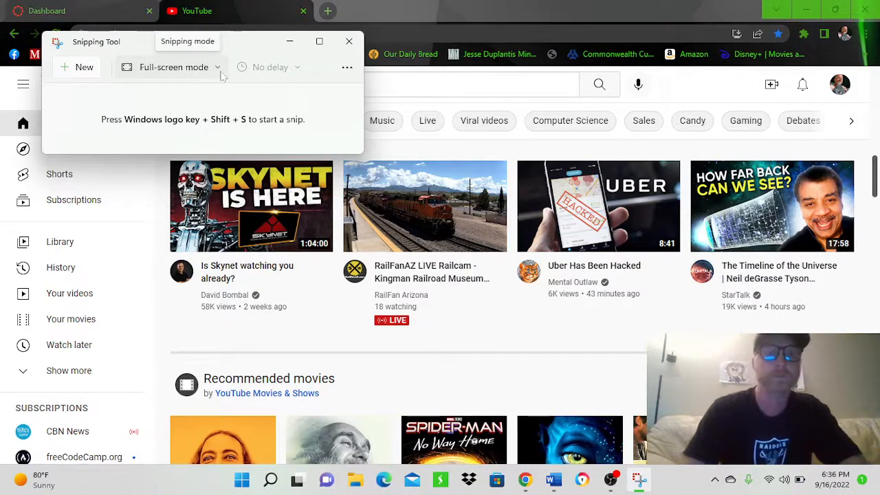
- Change the snipping mode from Full-screen to Rectangle
left_click(172, 66)
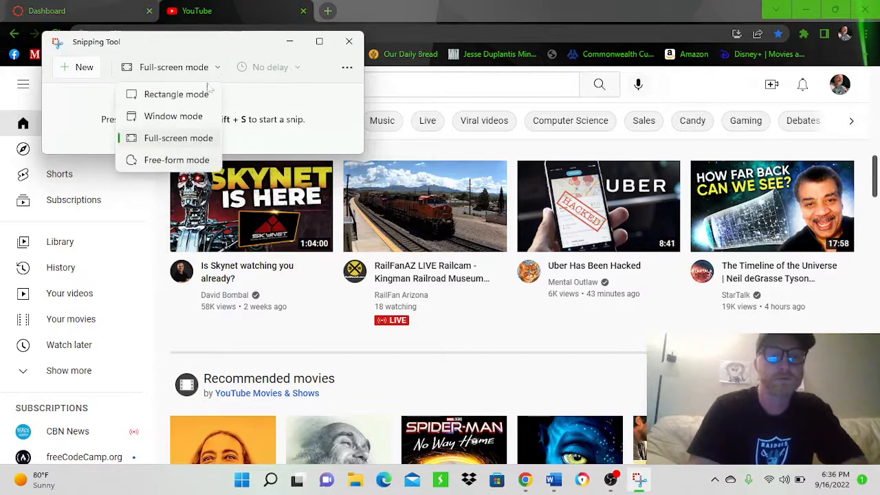
left_click(176, 93)
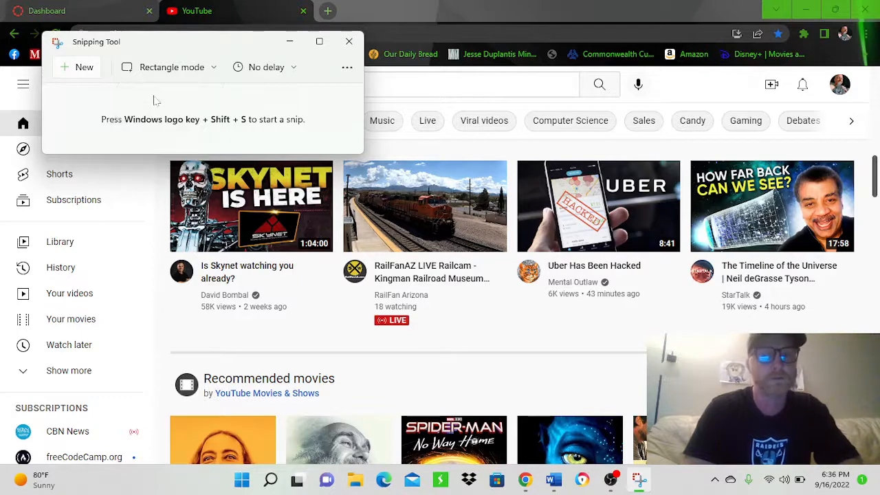
mouse_move(73, 70)
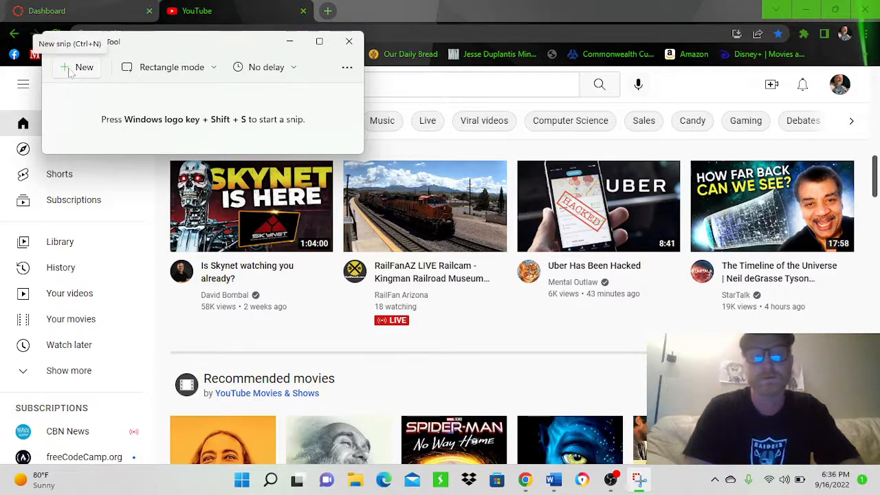
- Start a new snip and capture a rectangle around the Uber Has Been Hacked thumbnail
left_click(350, 41)
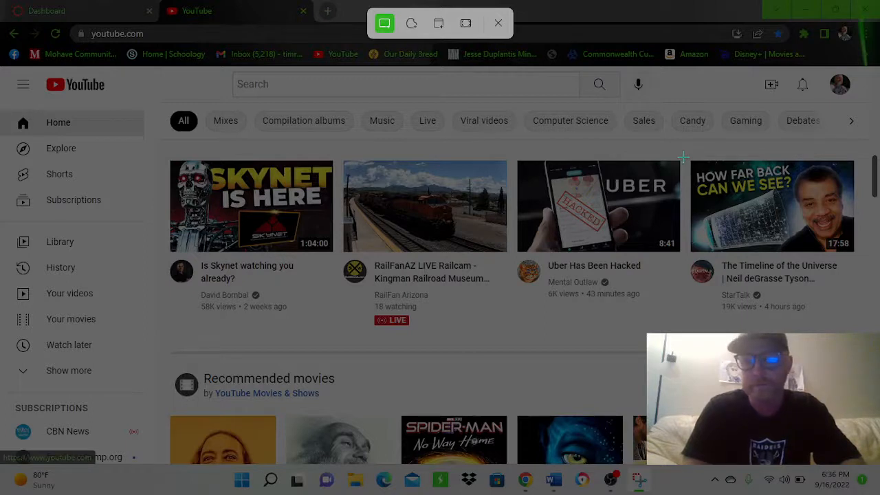
left_click(498, 22)
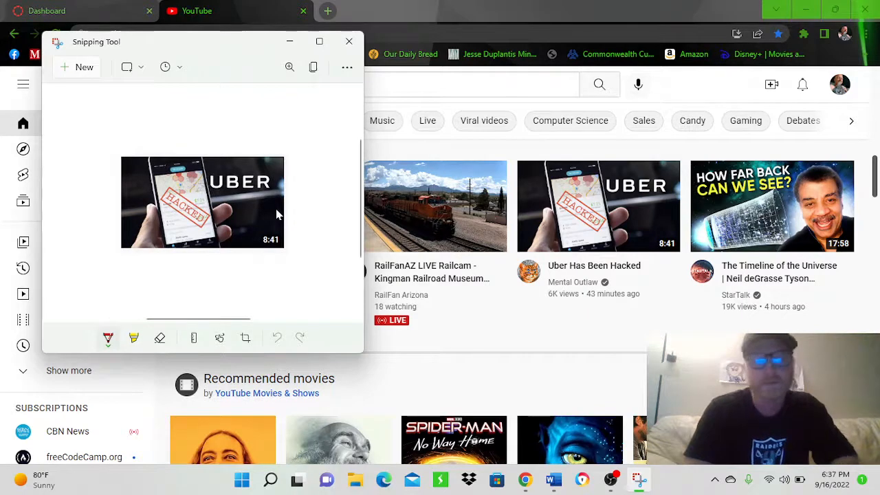
mouse_move(598, 207)
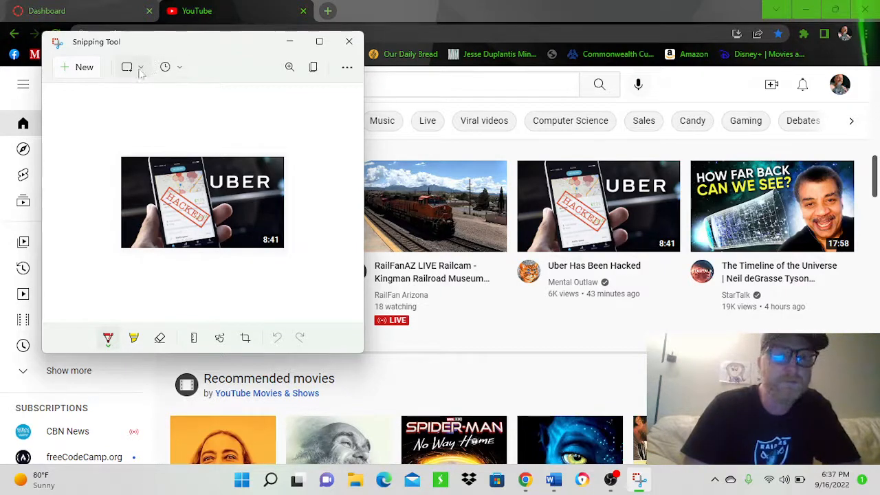
- Take a new Full-screen snip of the YouTube home page, replacing the thumbnail capture
left_click(140, 66)
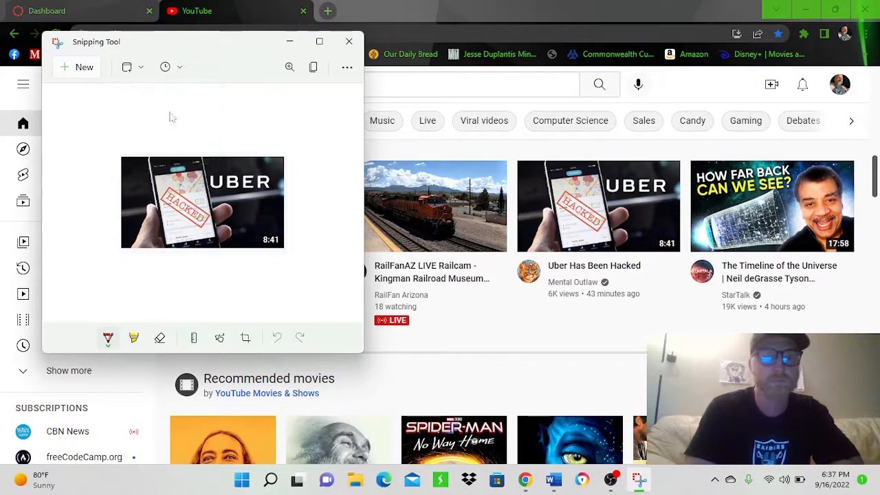
mouse_move(65, 73)
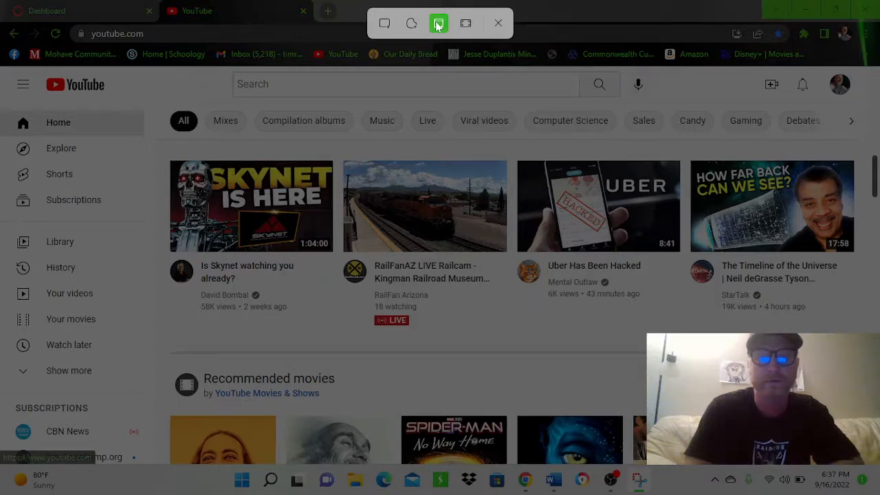
left_click(437, 22)
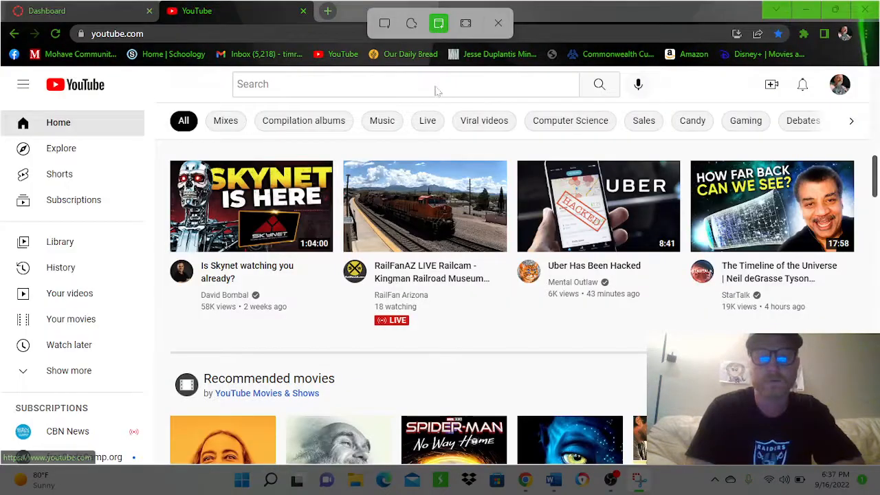
left_click(437, 22)
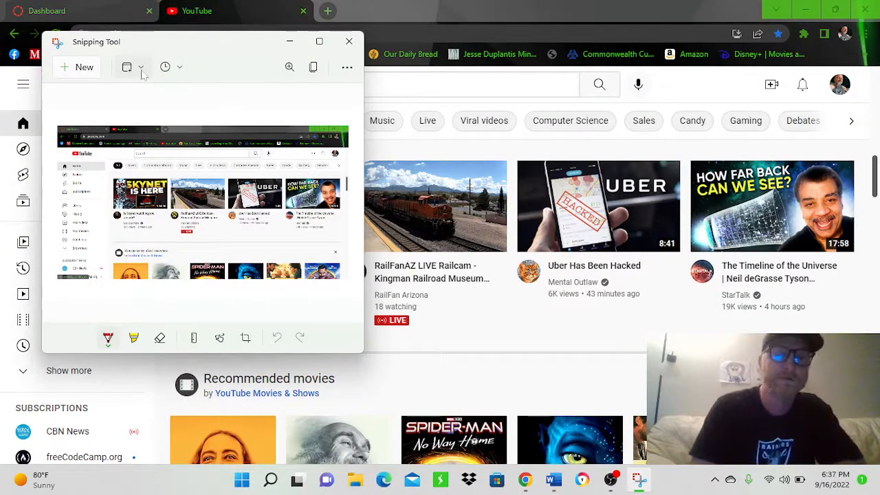
left_click(140, 66)
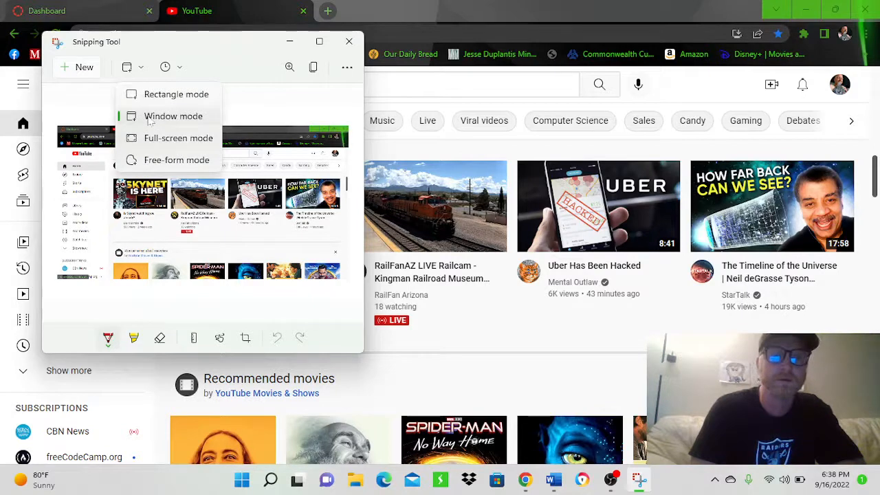
mouse_move(481, 99)
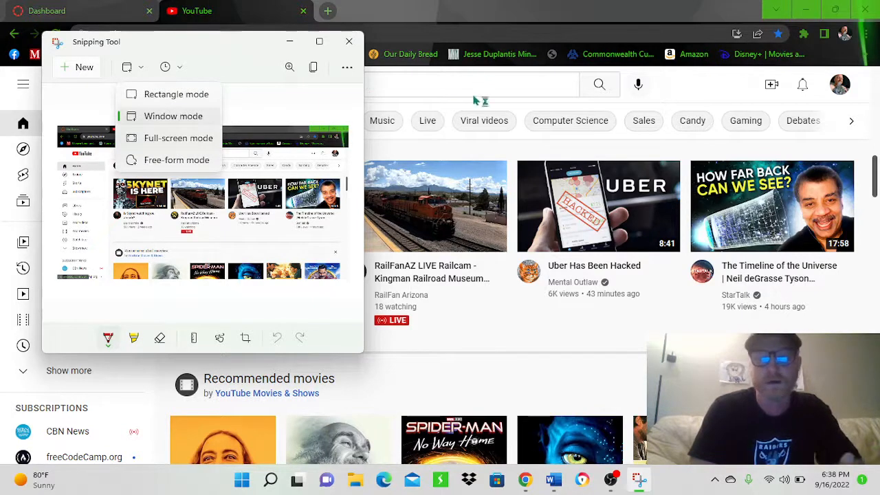
mouse_move(441, 103)
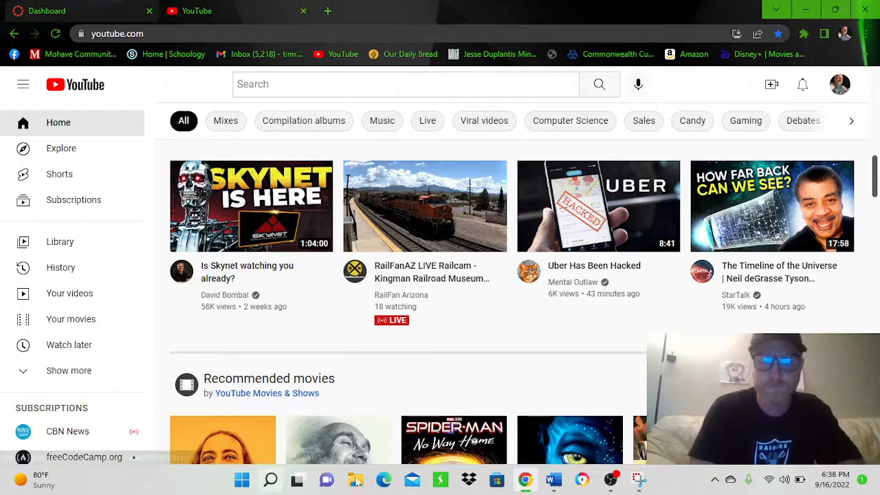
left_click(635, 479)
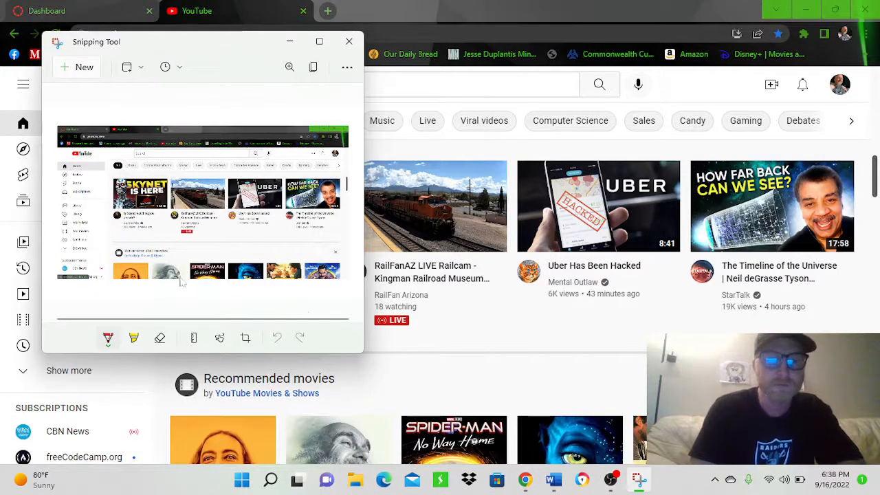
mouse_move(200, 289)
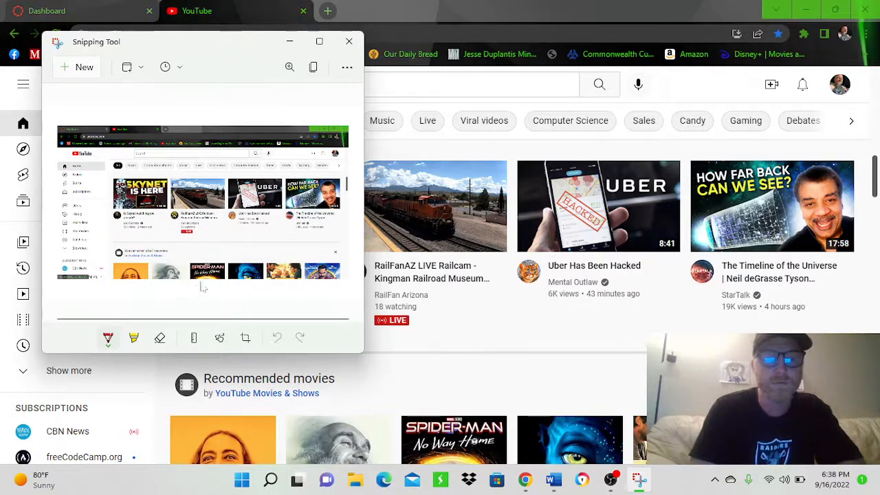
mouse_move(140, 64)
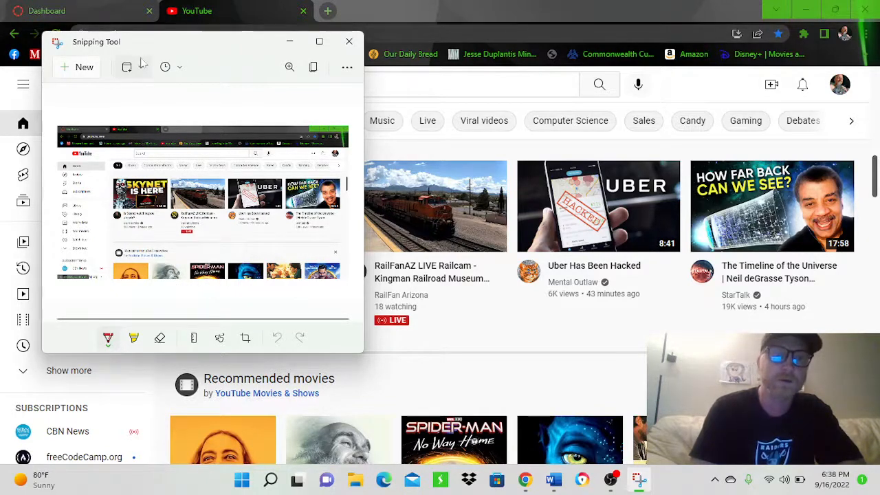
- Take another full-screen snip including the taskbar and bring up the snipping-shape choices
left_click(132, 66)
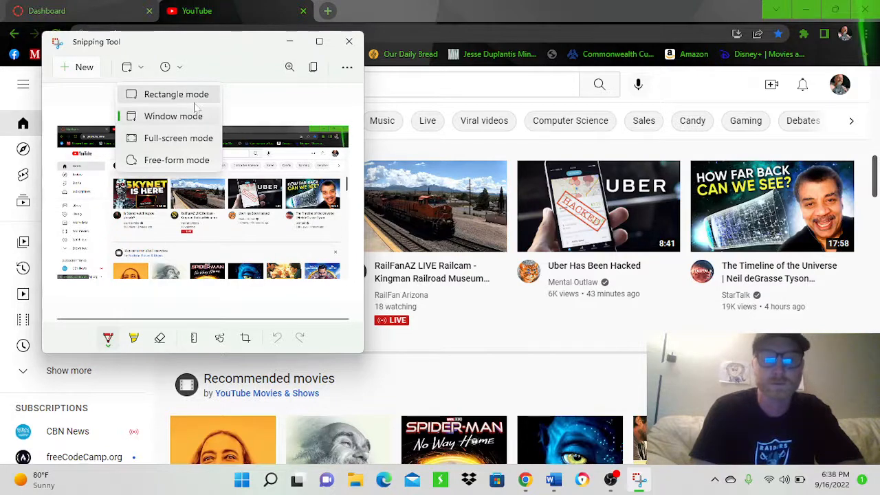
mouse_move(163, 137)
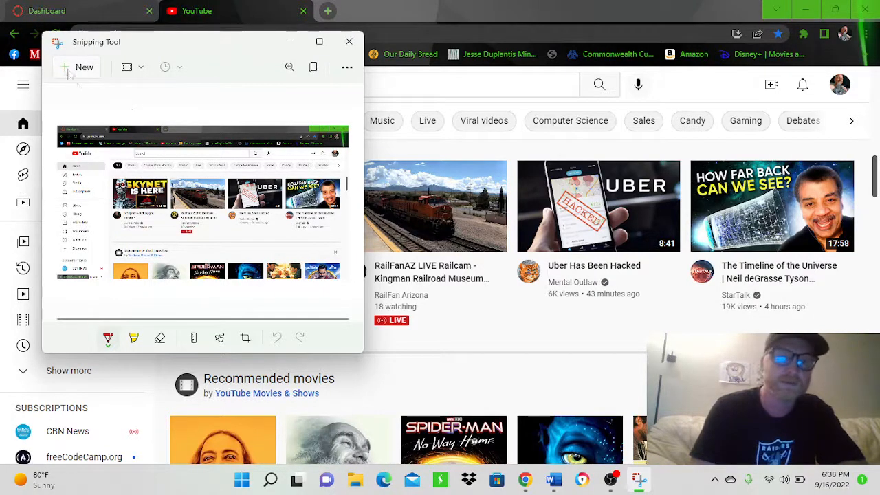
mouse_move(74, 75)
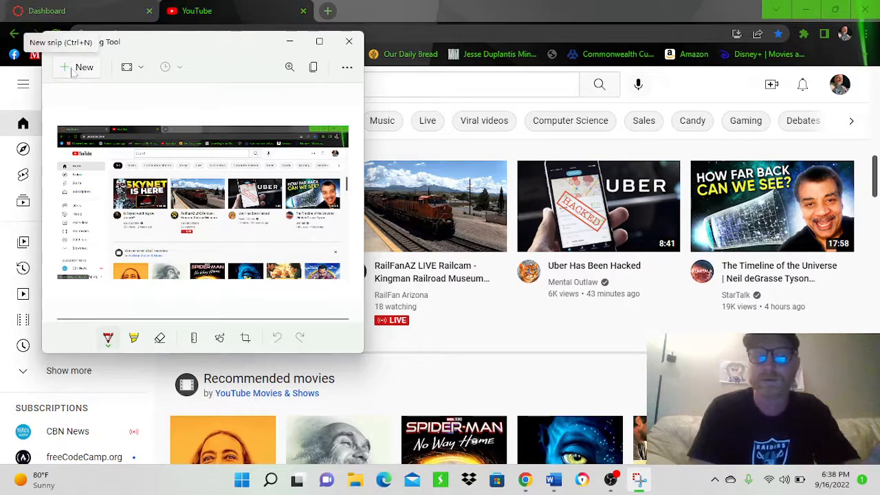
left_click(348, 41)
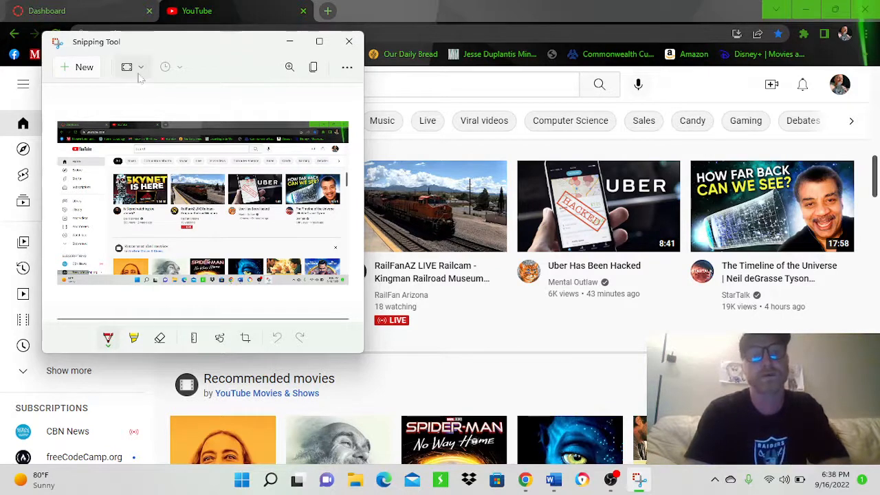
left_click(137, 66)
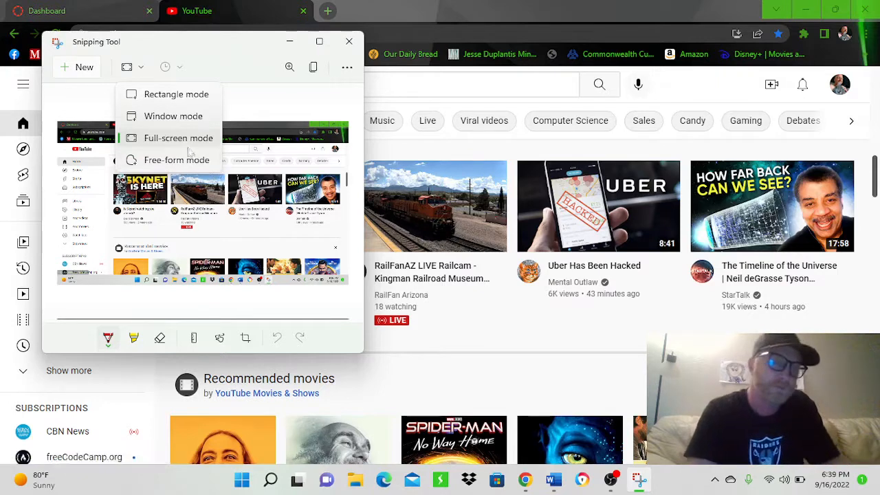
- Capture a Free-form snip looped around the Uber thumbnail, then show the shape choices again
left_click(177, 138)
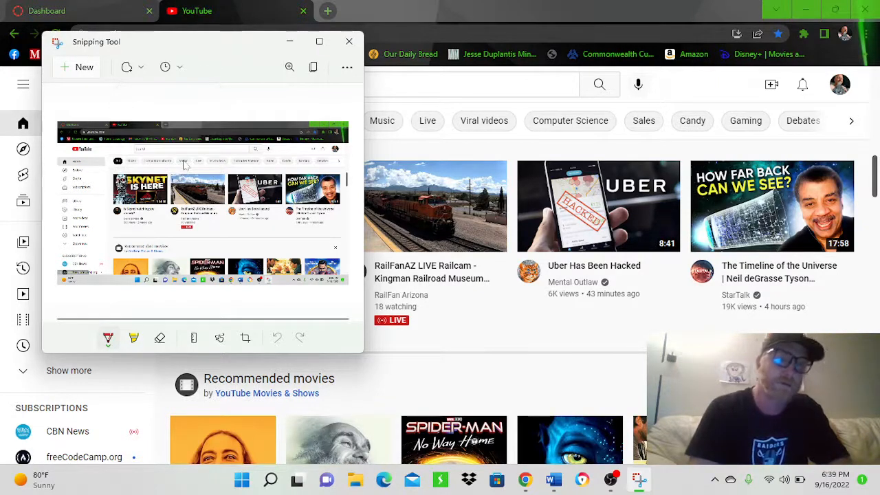
mouse_move(597, 206)
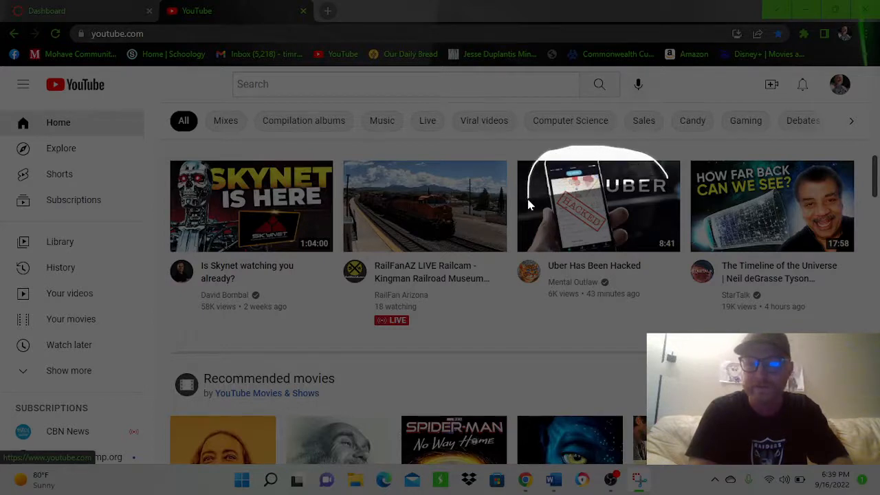
mouse_move(544, 257)
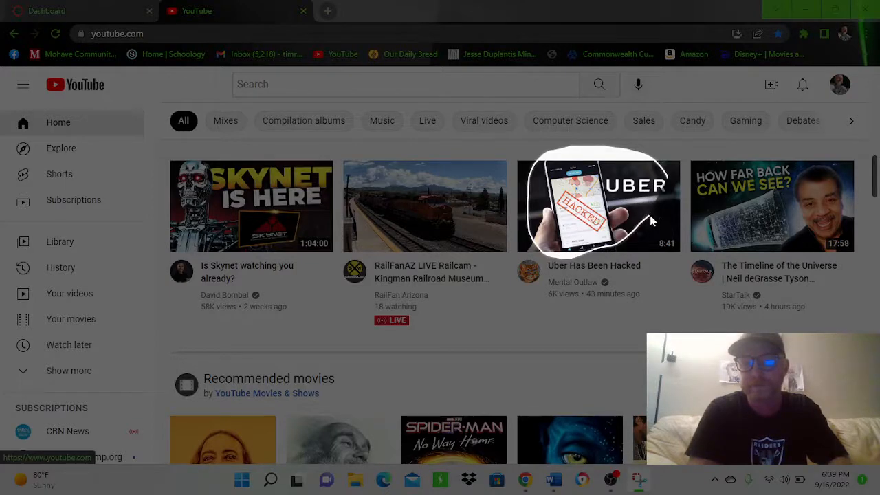
mouse_move(671, 185)
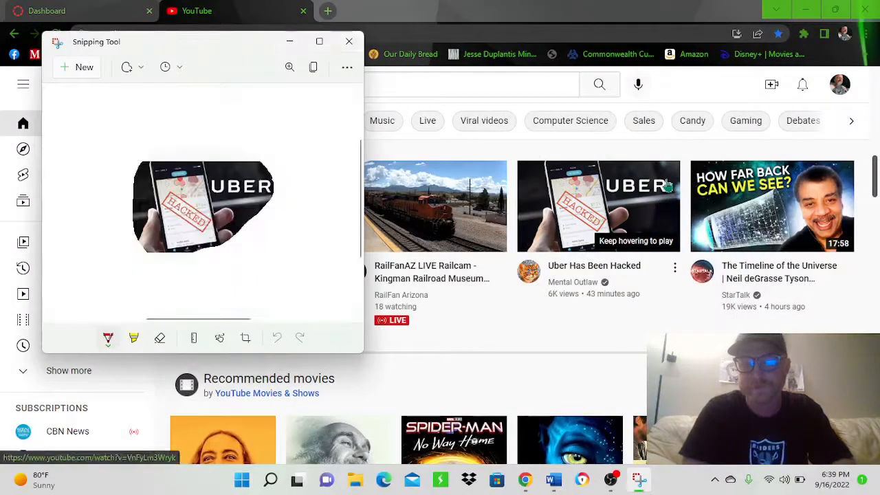
mouse_move(667, 186)
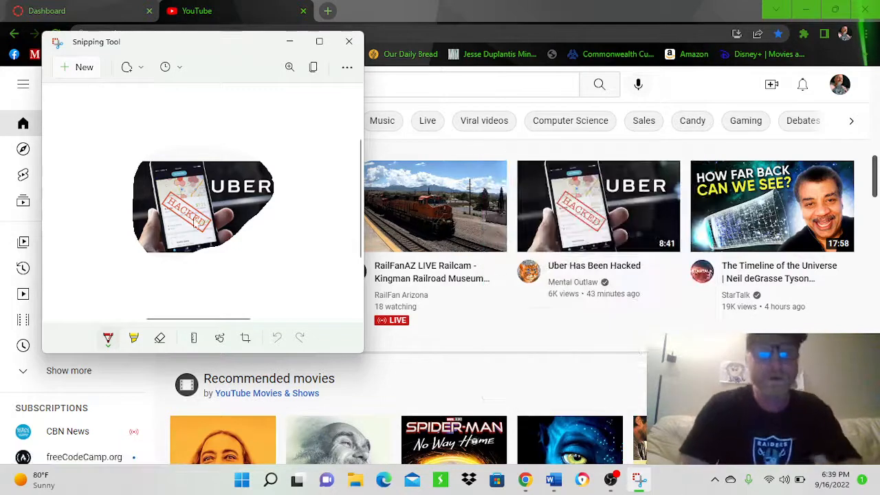
mouse_move(234, 223)
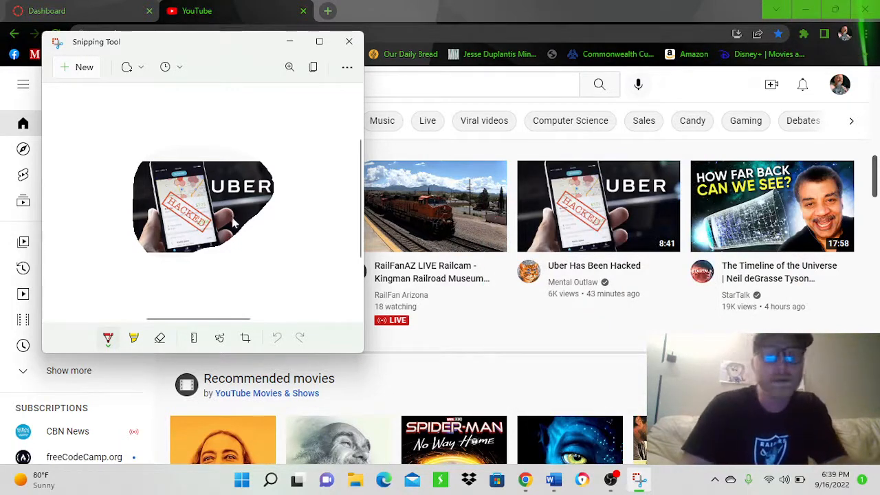
mouse_move(266, 219)
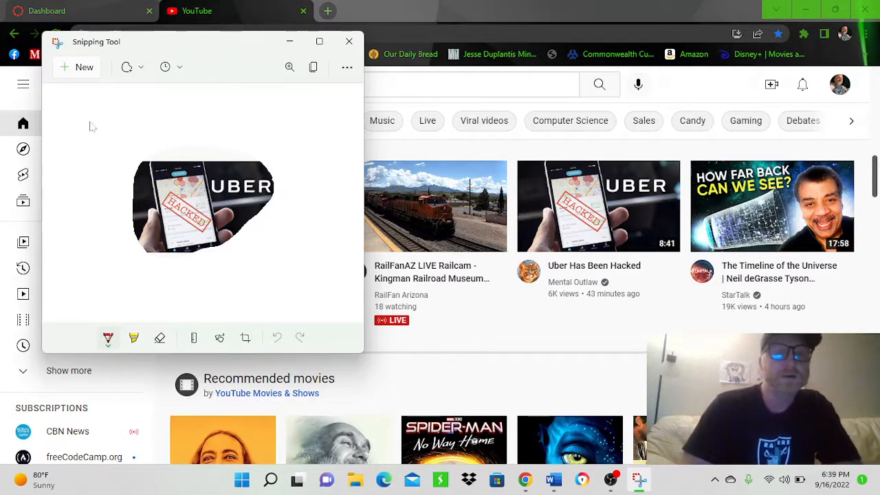
left_click(140, 66)
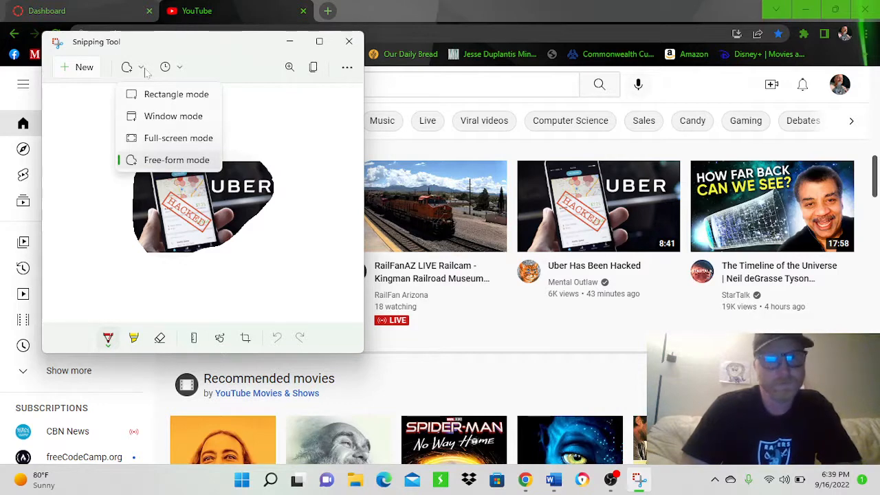
mouse_move(91, 101)
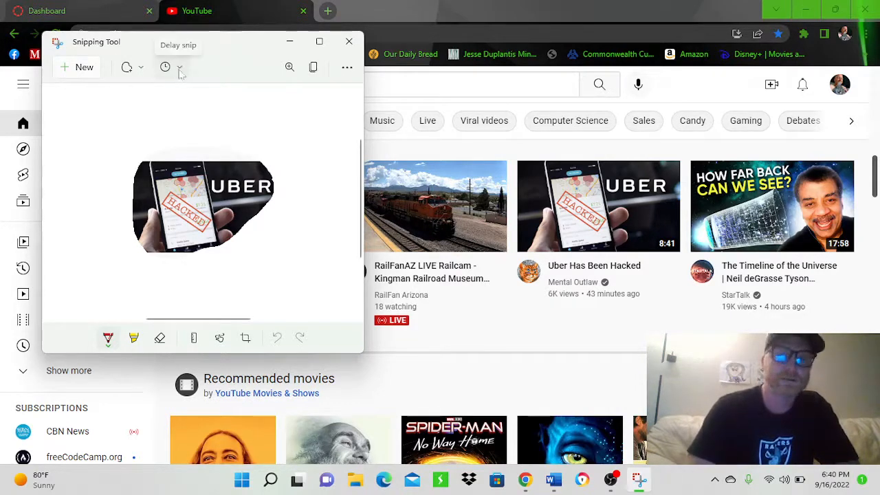
- Keep No delay for snips and try Window mode from the snipping shapes
left_click(165, 66)
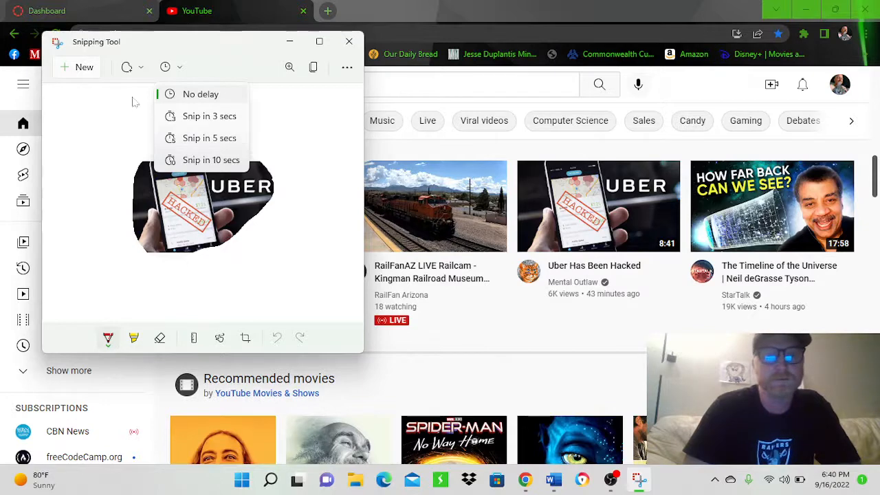
left_click(140, 66)
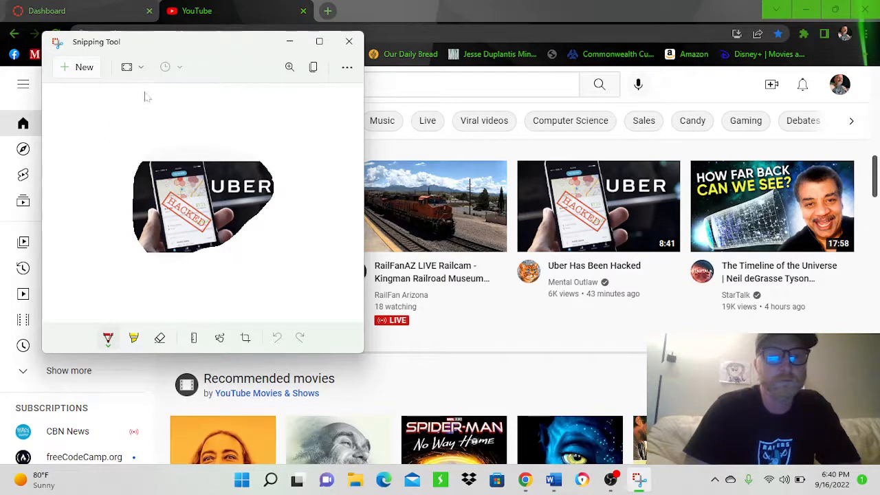
left_click(140, 66)
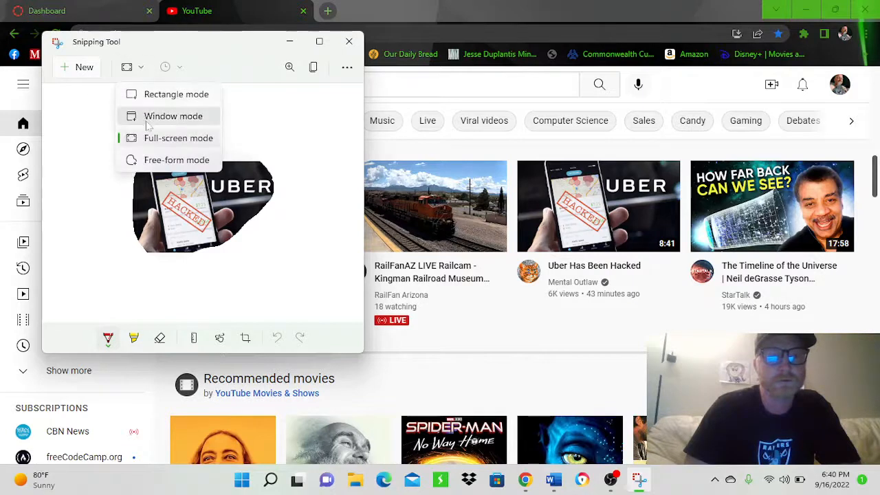
left_click(173, 116)
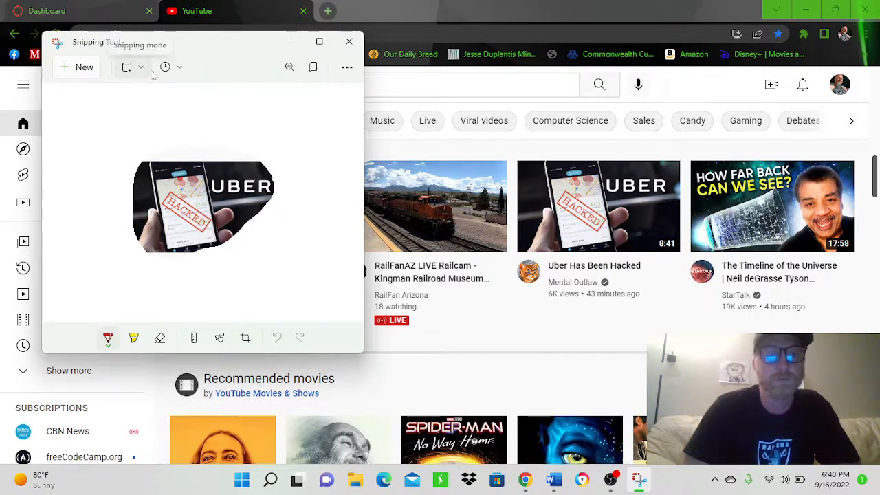
left_click(130, 66)
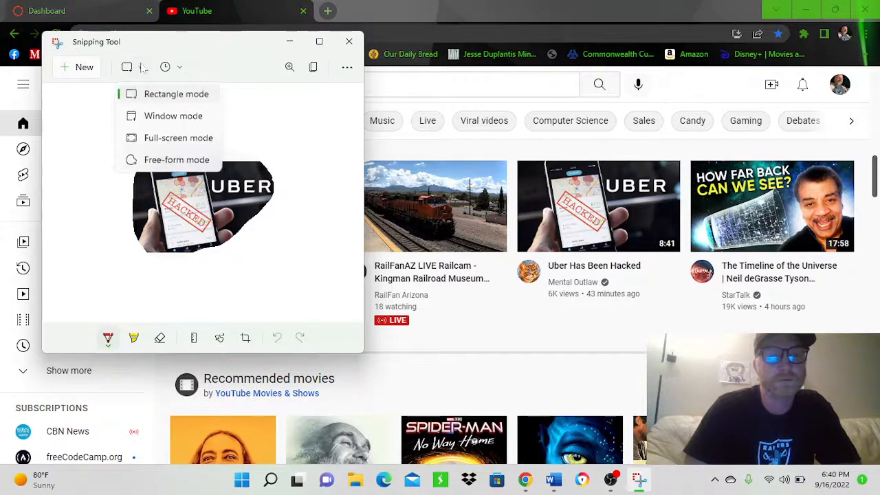
- Settle on Rectangle snipping mode with the free-form Uber snip still in the editor
left_click(143, 66)
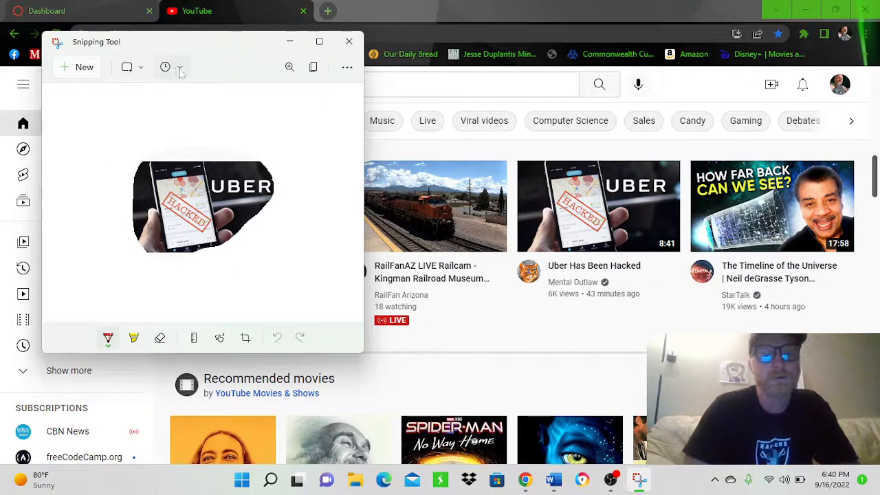
left_click(178, 66)
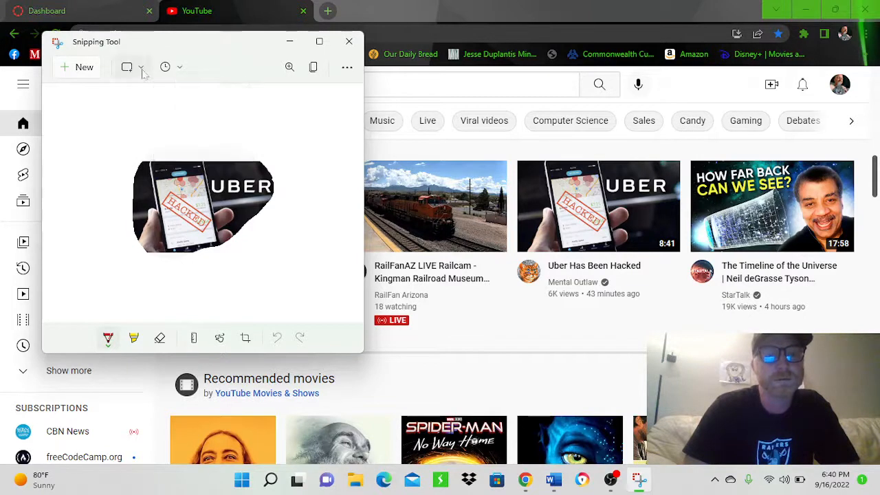
left_click(140, 66)
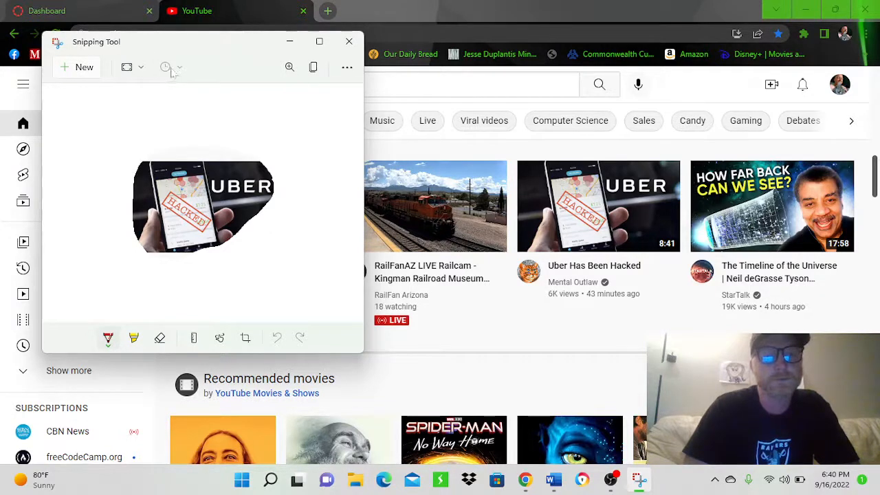
left_click(140, 66)
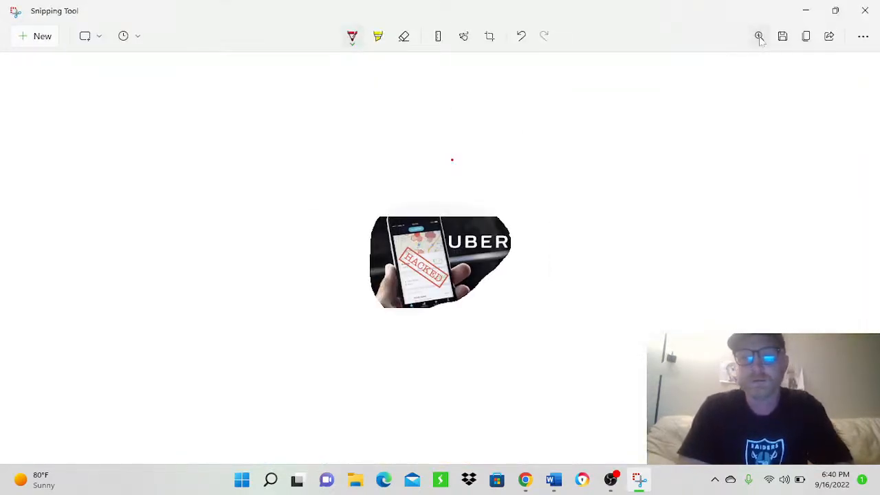
- Copy the free-form Uber snip to the clipboard from the Snipping Tool toolbar
left_click(758, 35)
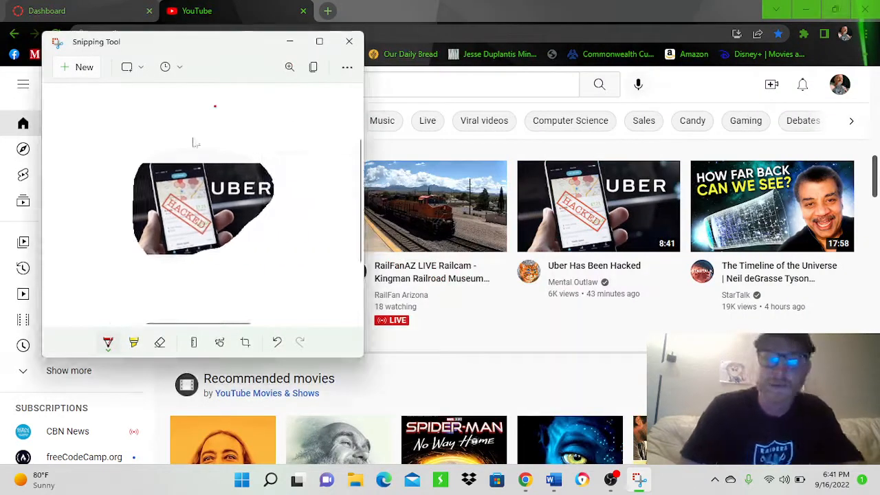
mouse_move(212, 151)
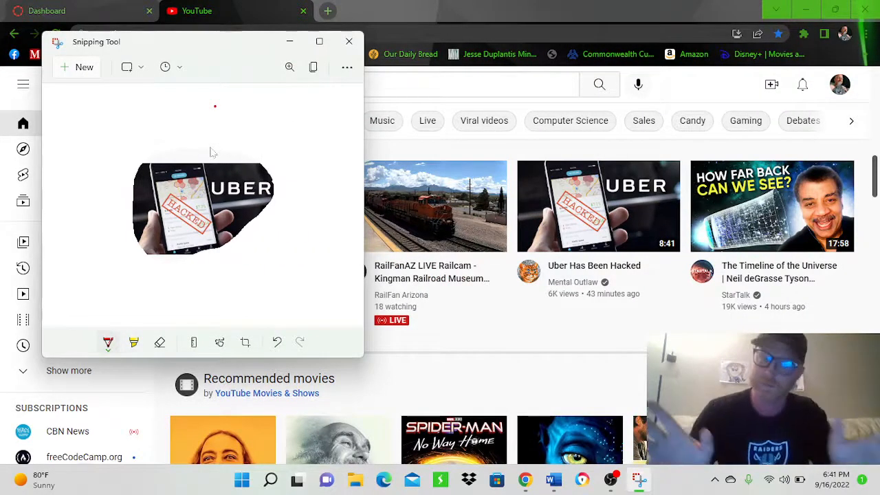
mouse_move(270, 157)
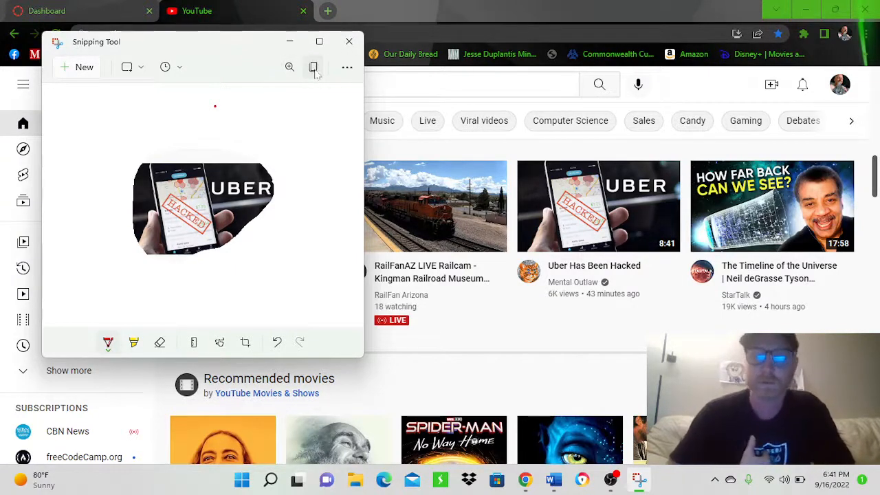
mouse_move(251, 172)
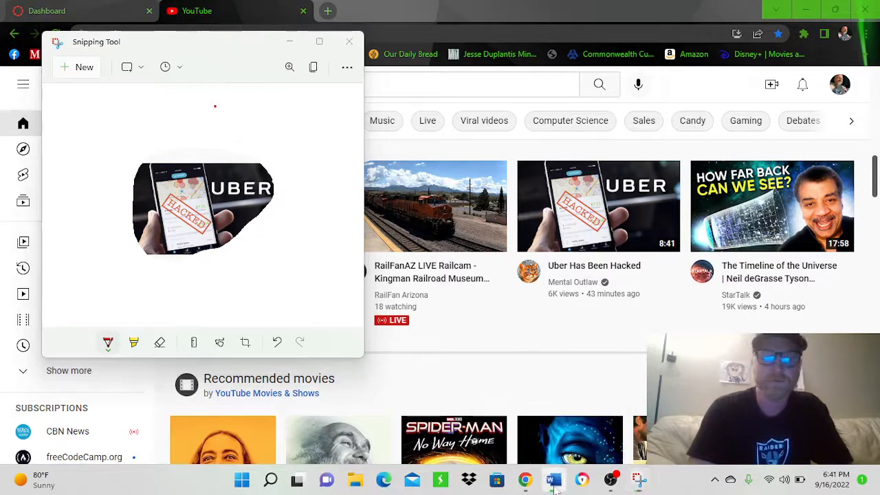
- Paste the copied Uber snip into the blank Word document via the right-click Paste Options
left_click(552, 478)
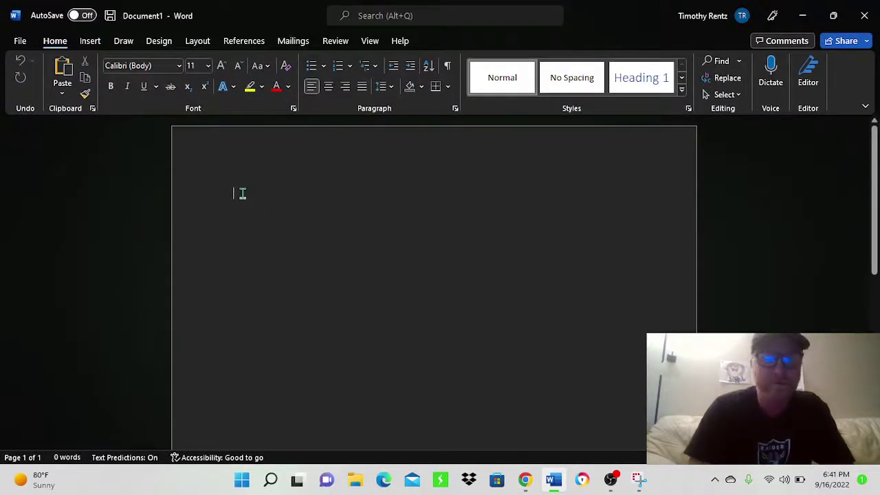
right_click(239, 194)
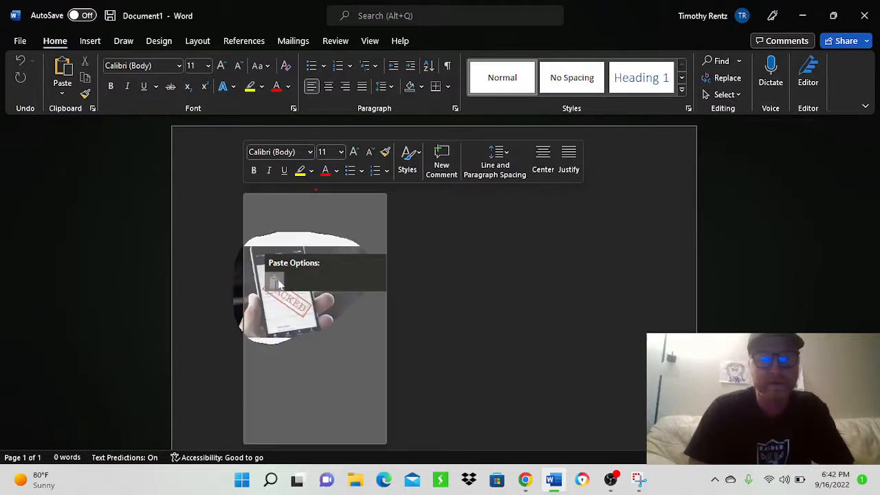
left_click(278, 283)
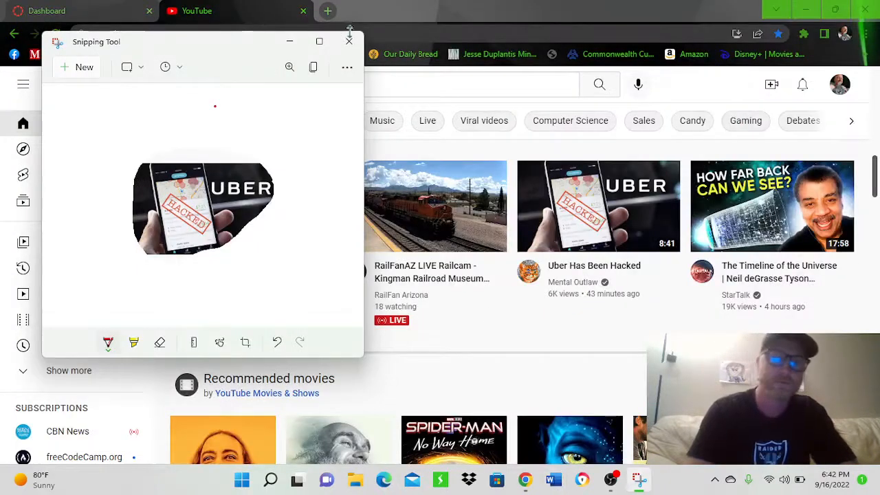
mouse_move(239, 259)
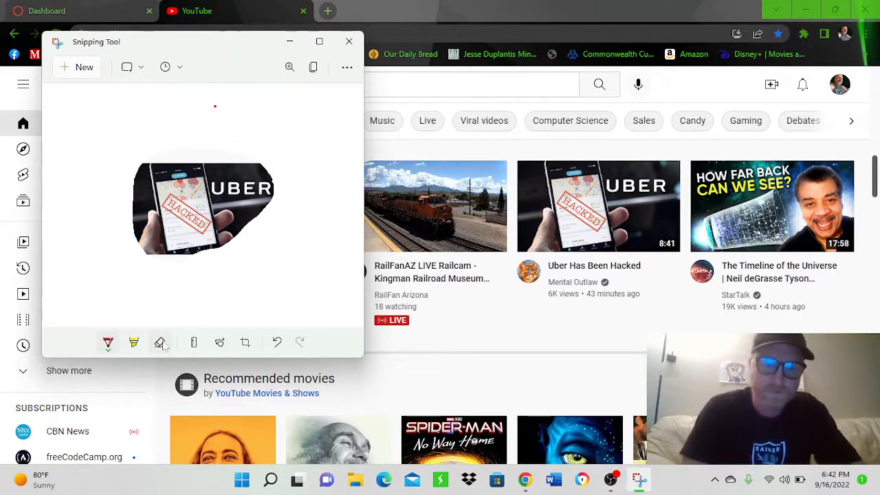
mouse_move(193, 342)
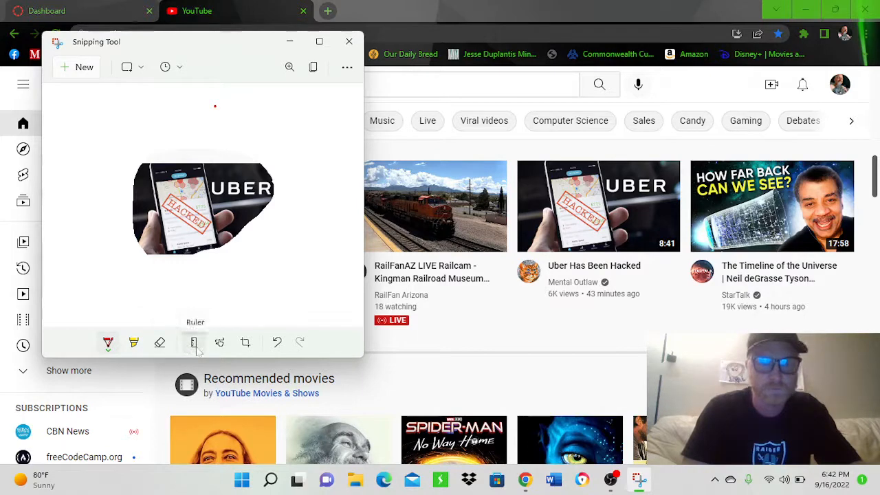
mouse_move(219, 343)
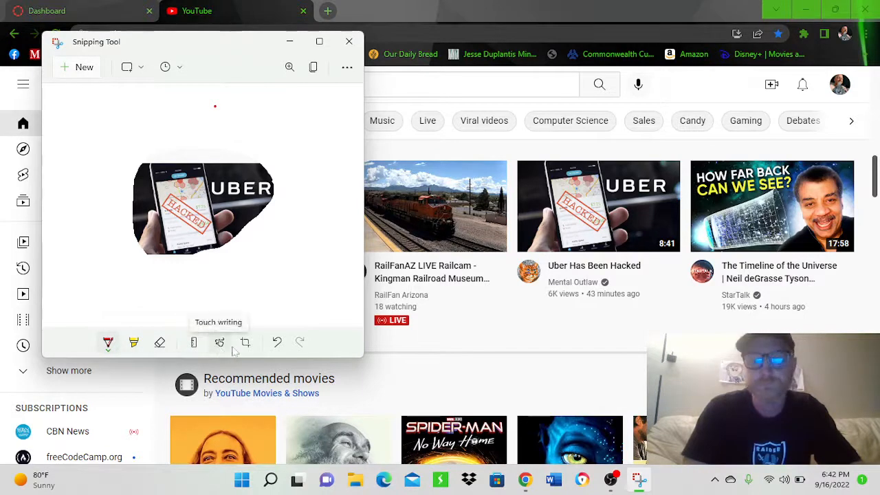
mouse_move(277, 342)
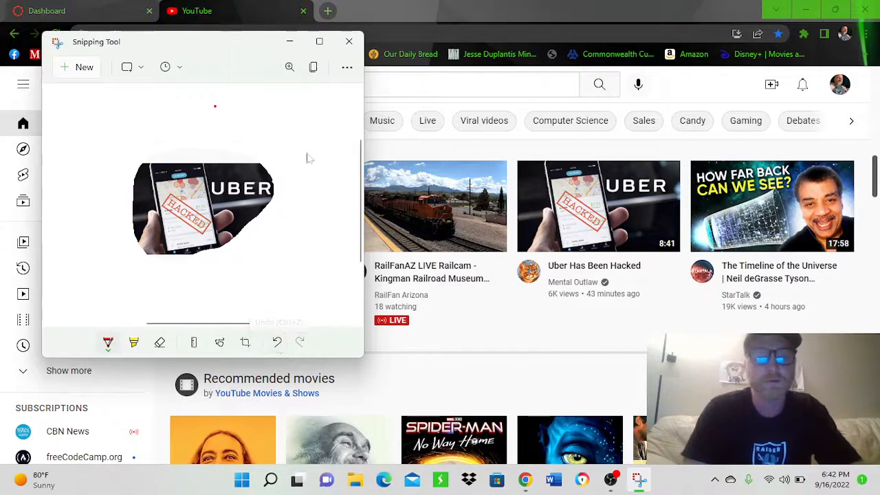
- Show the See more menu with Open file, Print, Save and Share commands
left_click(346, 66)
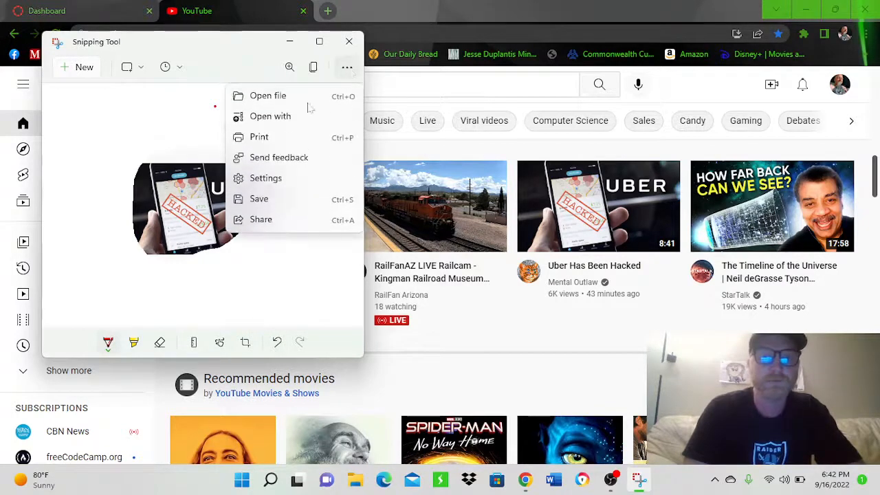
mouse_move(258, 197)
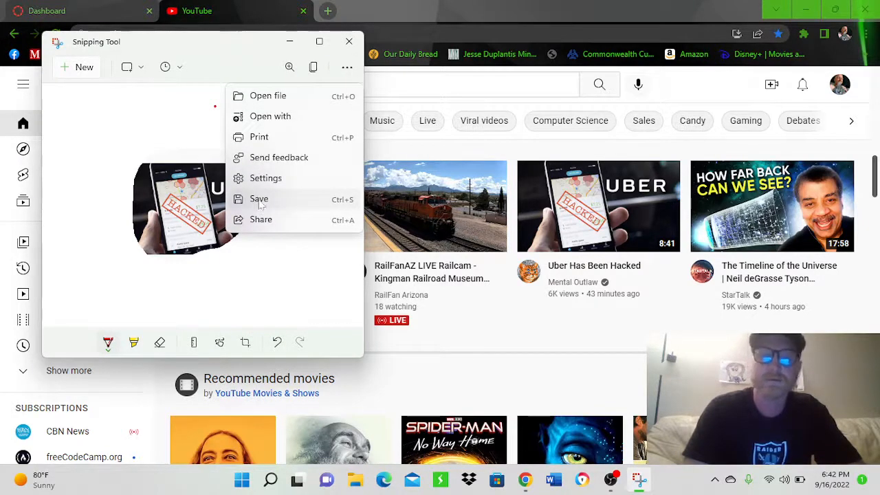
mouse_move(261, 143)
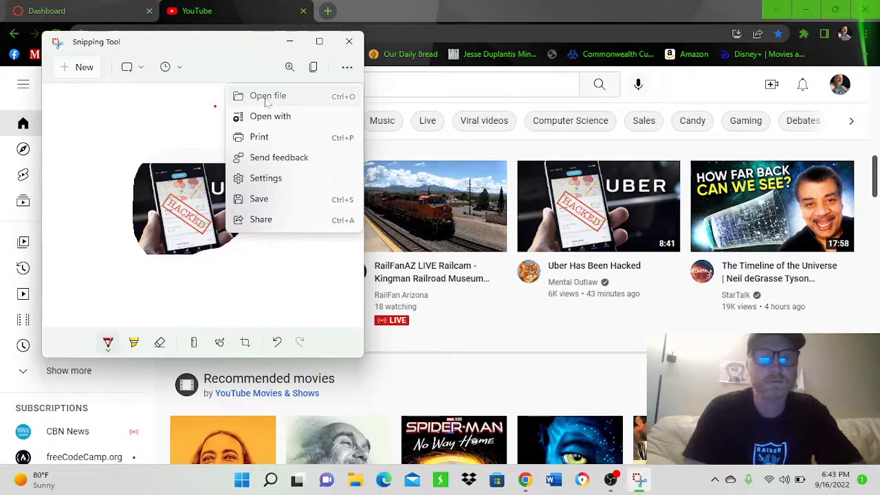
left_click(267, 97)
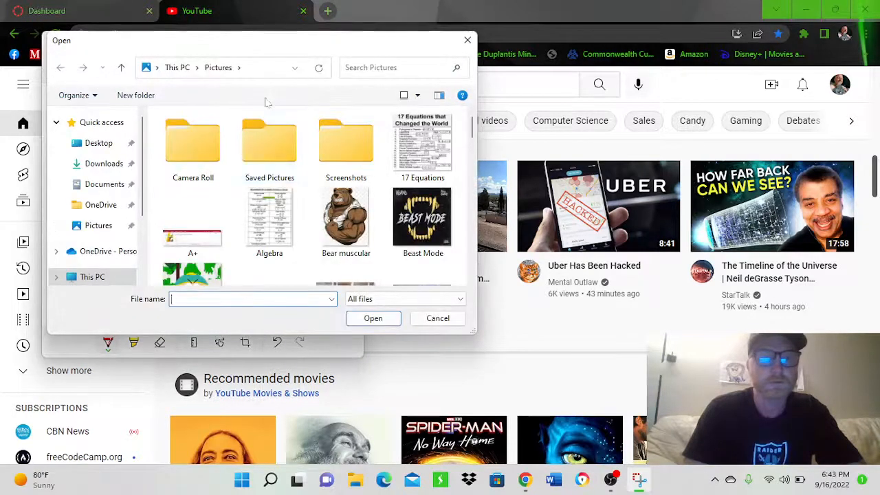
mouse_move(159, 321)
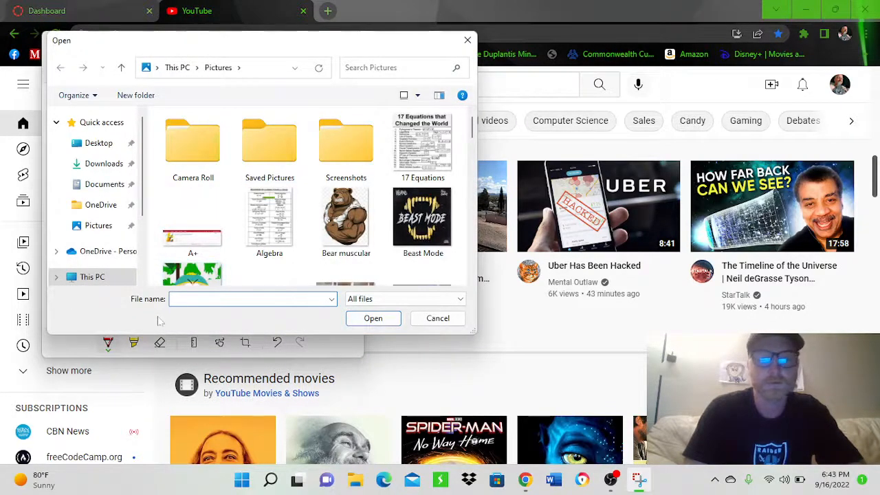
mouse_move(467, 40)
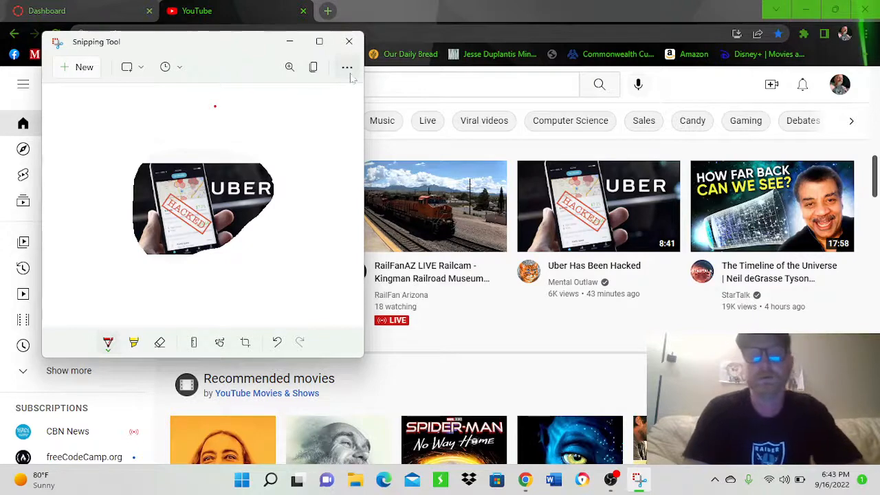
- Check the extra snip commands menu, then close Snipping Tool, leaving YouTube showing
left_click(346, 66)
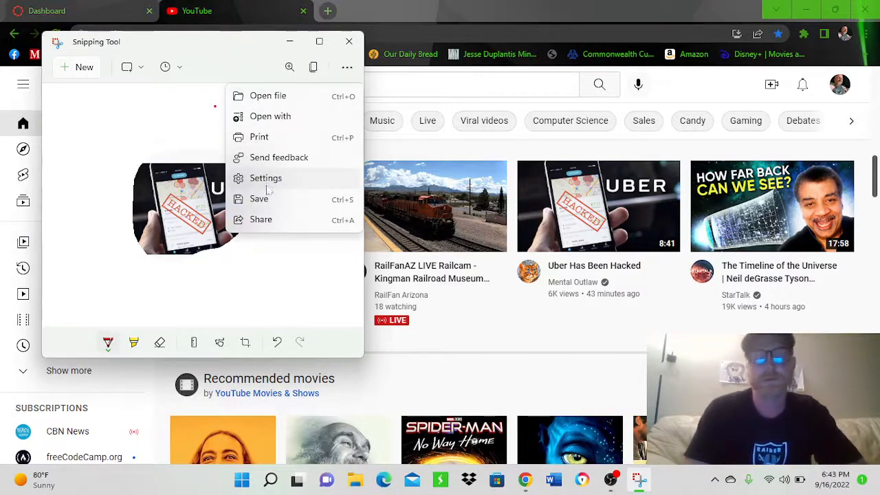
mouse_move(264, 223)
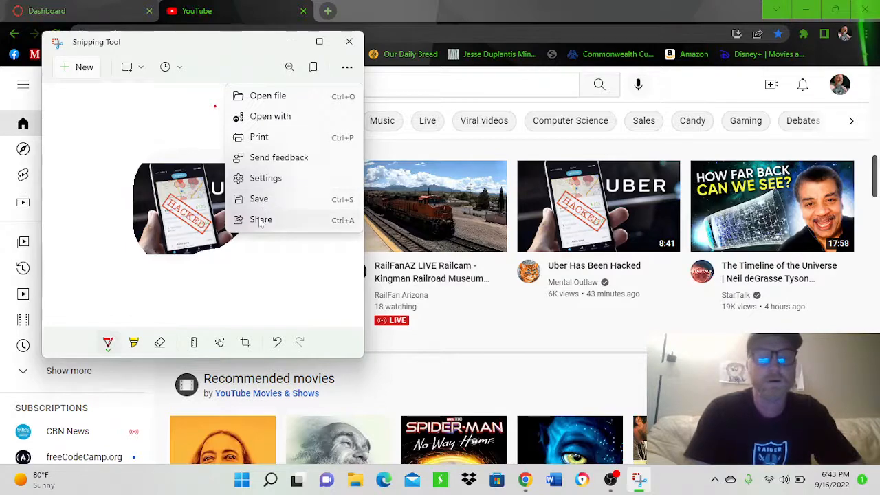
mouse_move(137, 130)
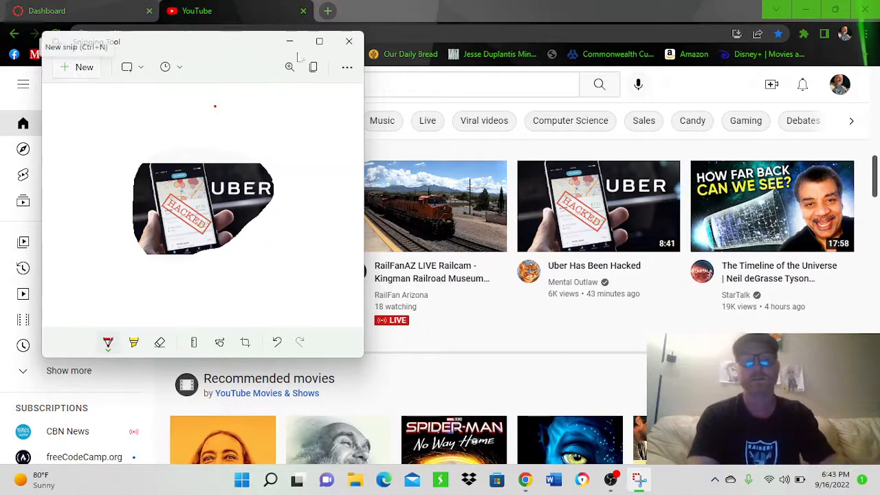
left_click(346, 66)
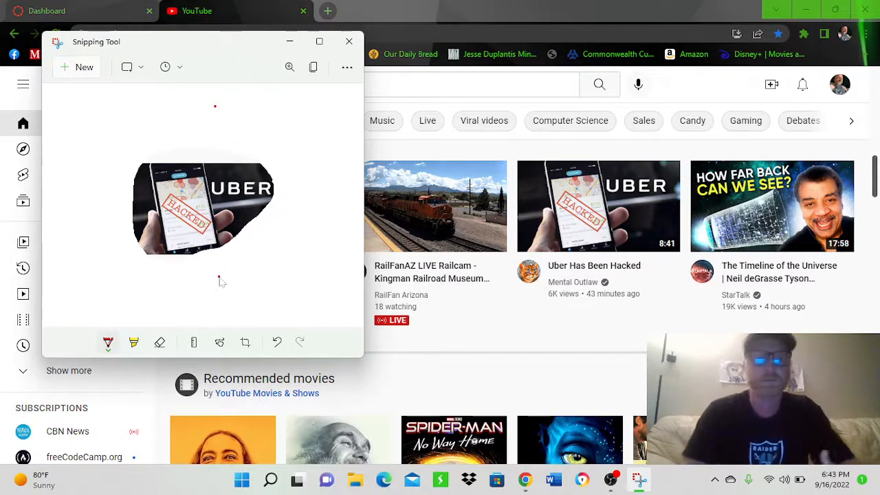
left_click(141, 66)
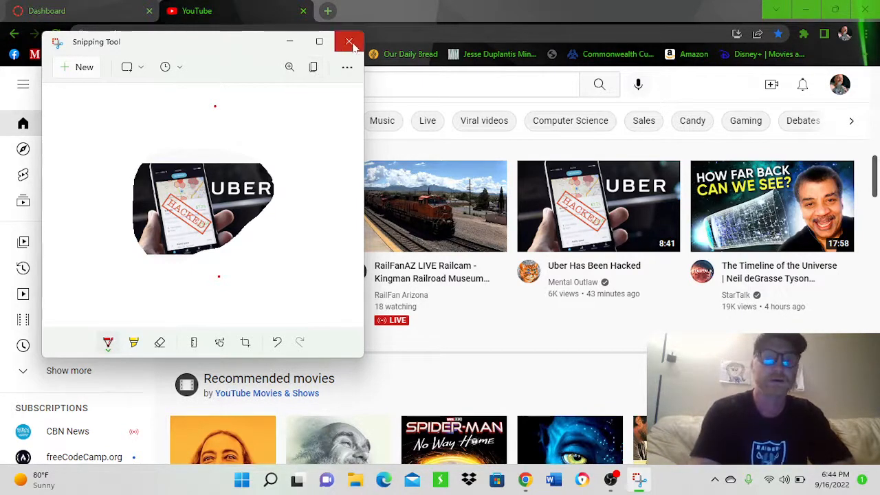
mouse_move(348, 42)
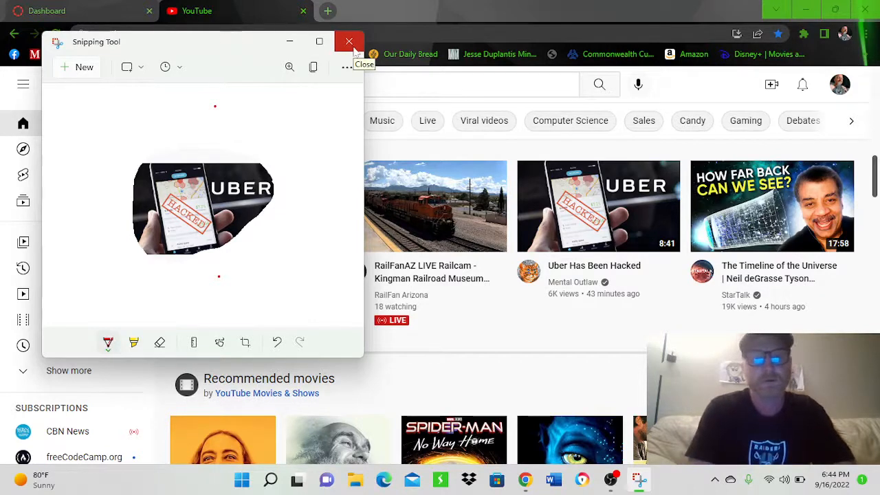
left_click(346, 41)
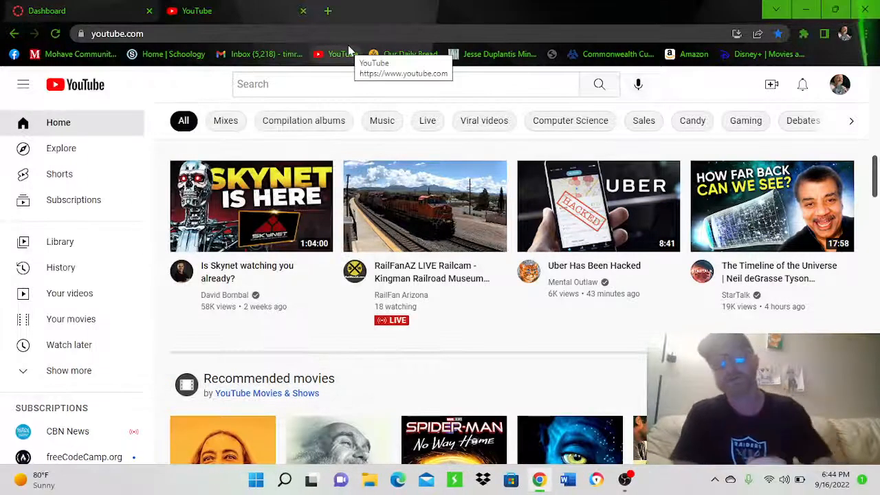